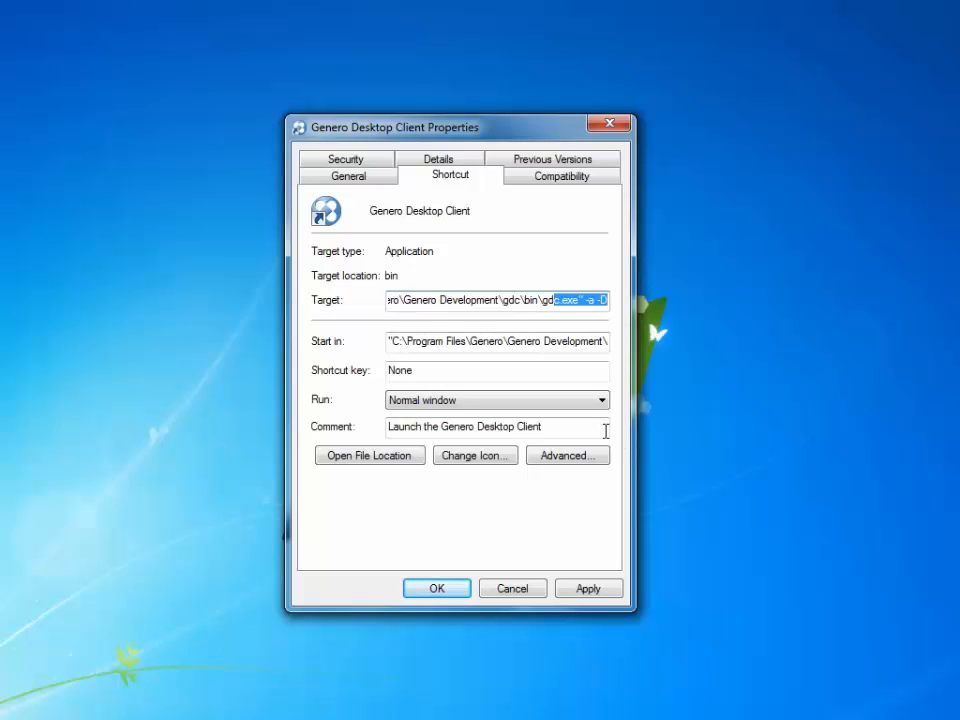
pyautogui.moveTo(580, 431)
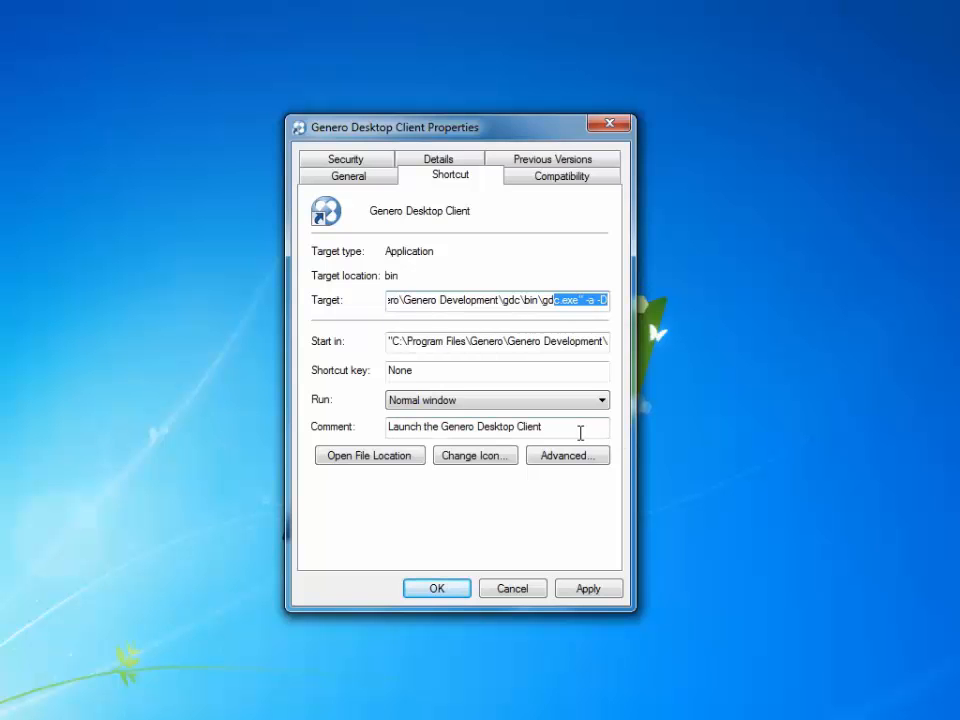
# Launch Genero Desktop Client and select the Local Demos shortcut.
pyautogui.click(436, 588)
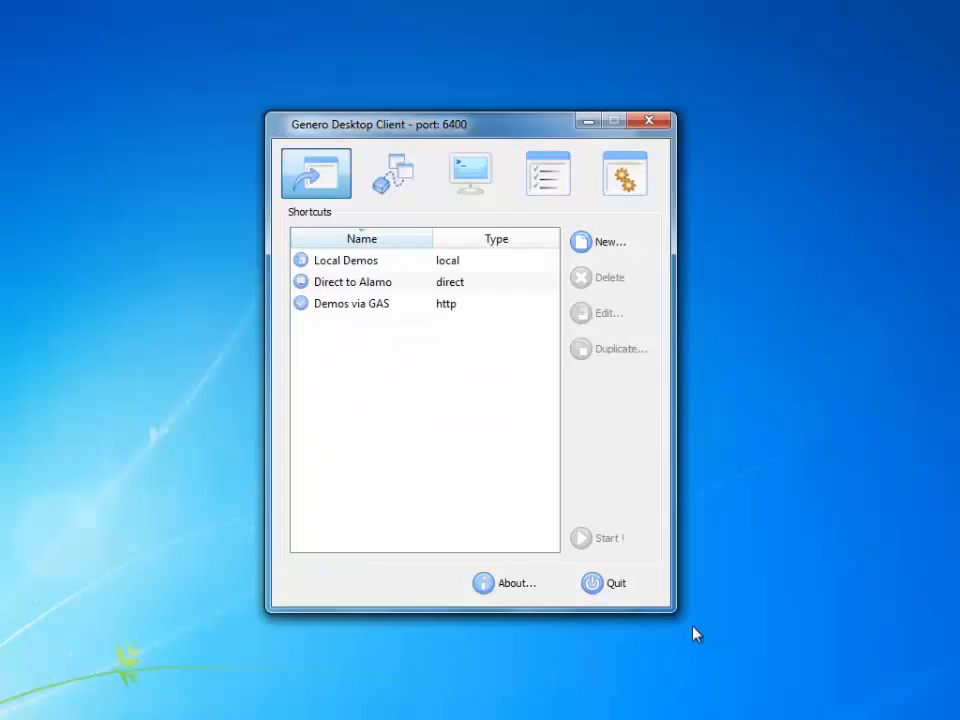
pyautogui.moveTo(430, 157)
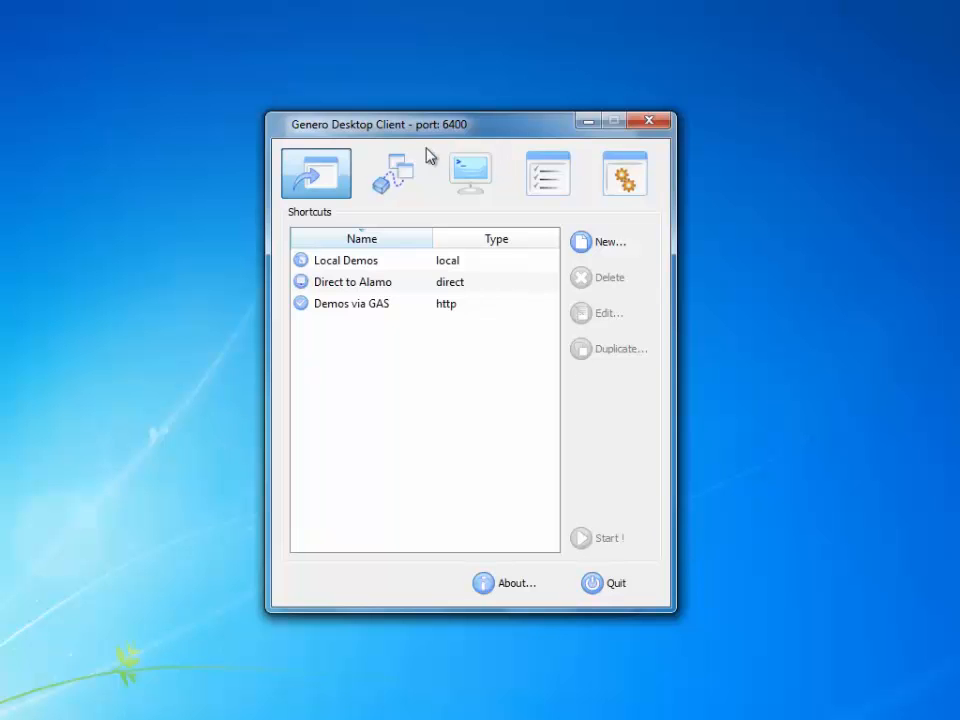
pyautogui.moveTo(475, 134)
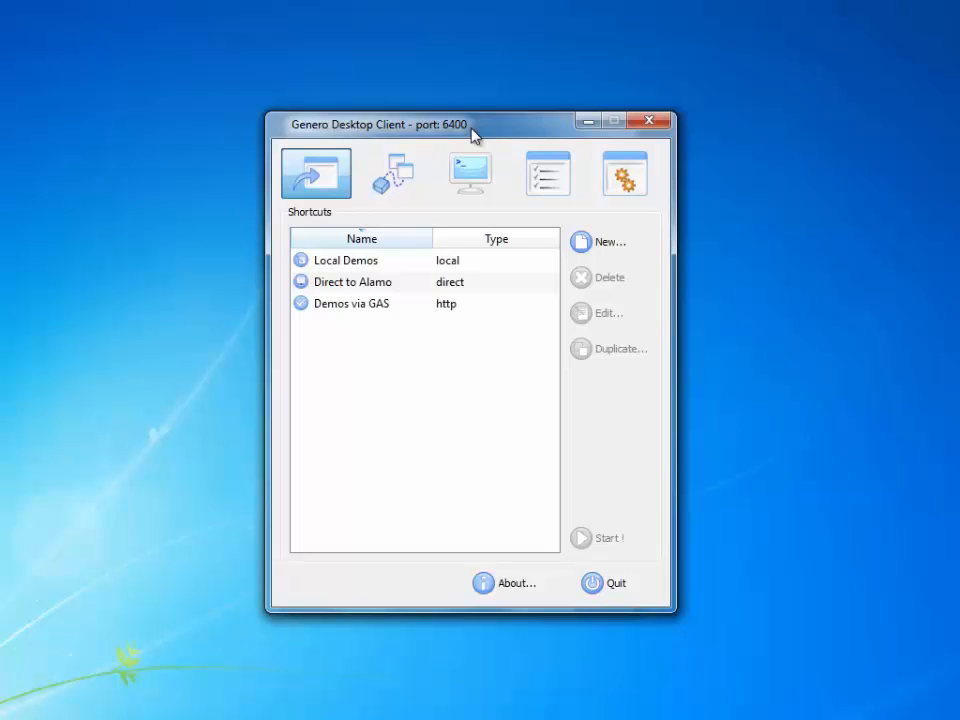
pyautogui.moveTo(772, 647)
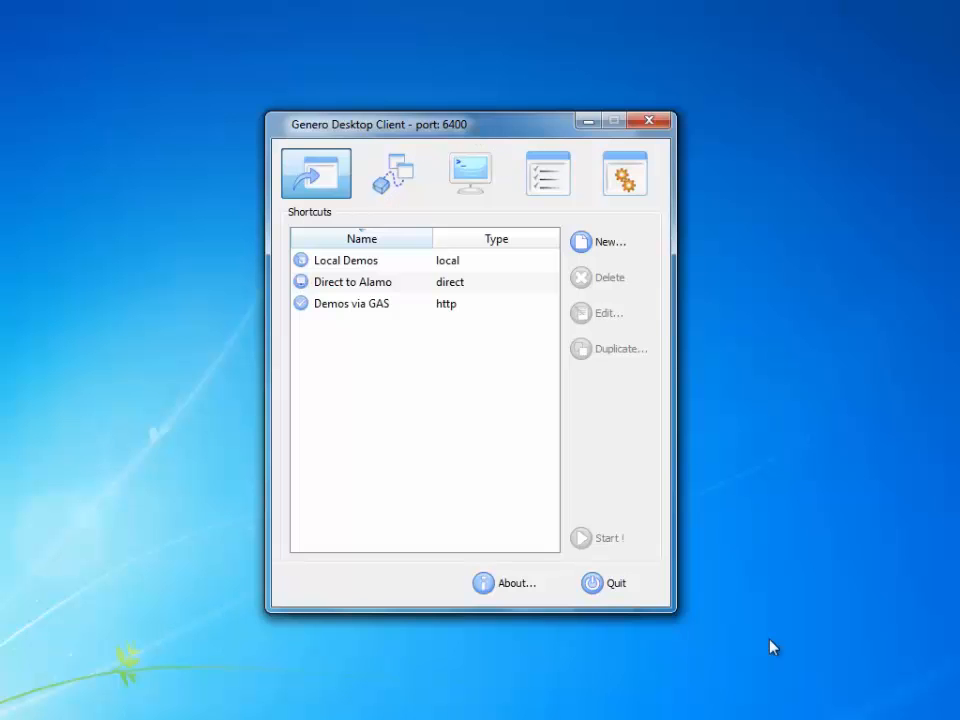
pyautogui.click(351, 281)
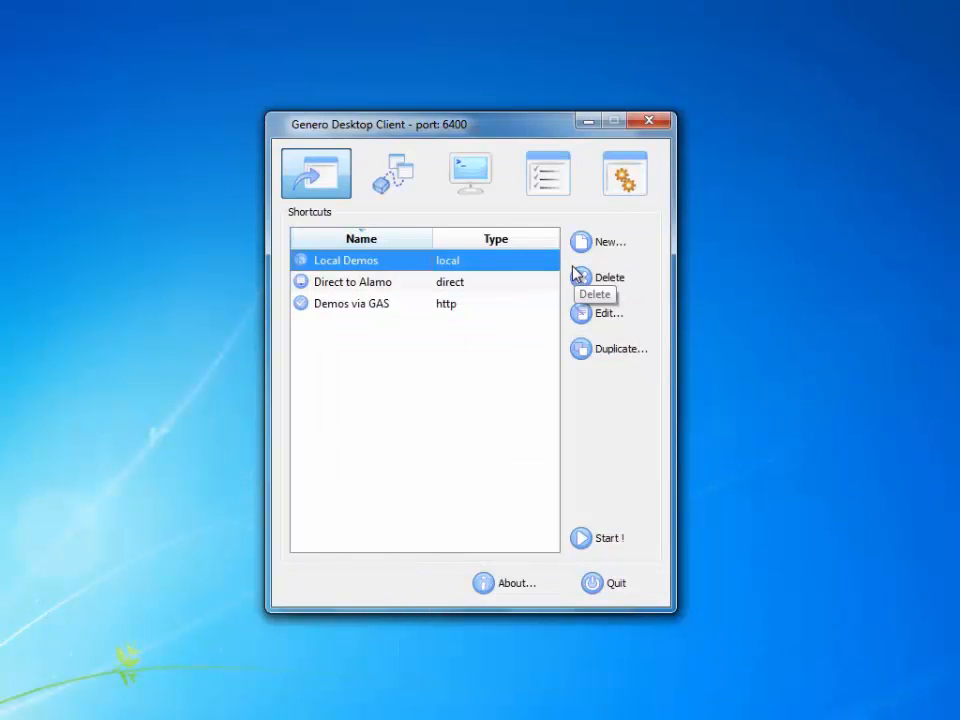
pyautogui.moveTo(465, 293)
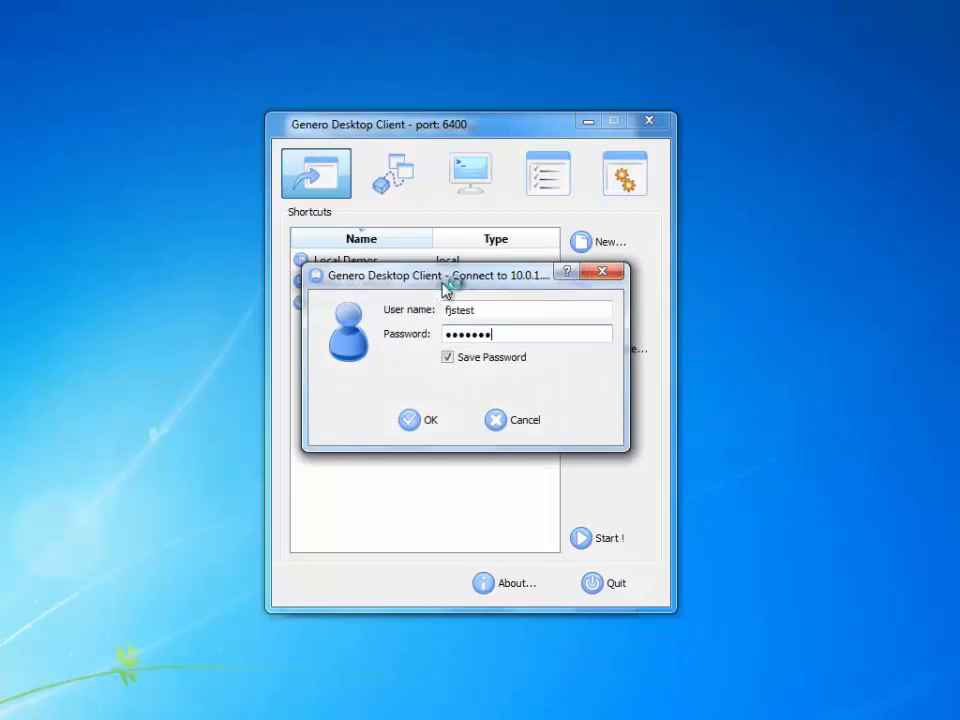
# Confirm the login dialog to open a terminal session on the alamo server.
pyautogui.click(423, 420)
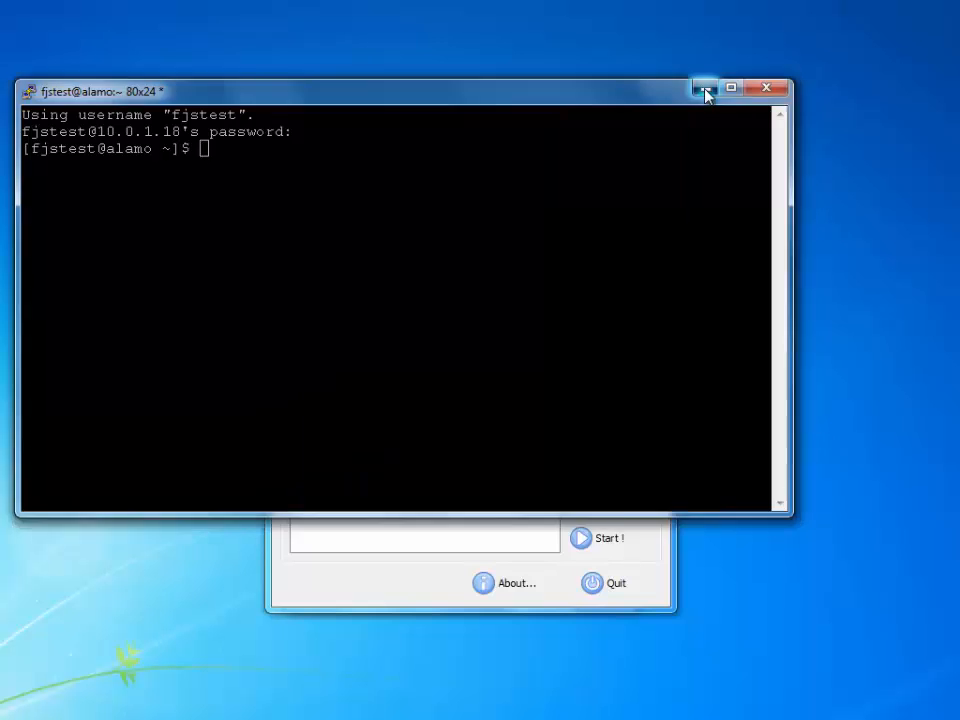
# Minimize the alamo terminal and close the demo directory window to reveal the demo connection.
pyautogui.click(699, 88)
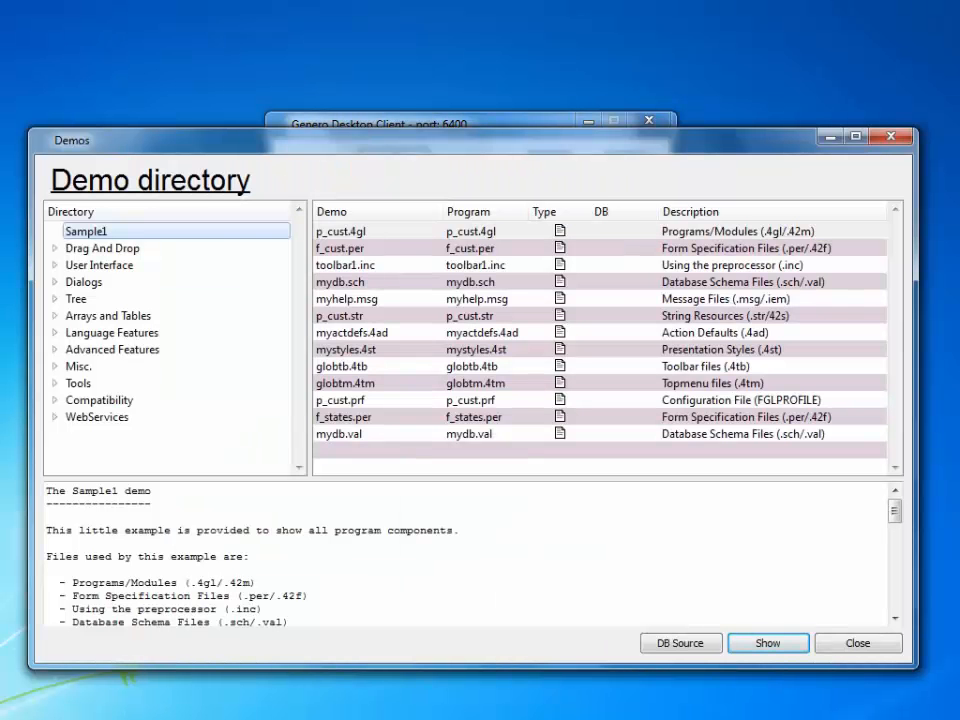
pyautogui.click(857, 643)
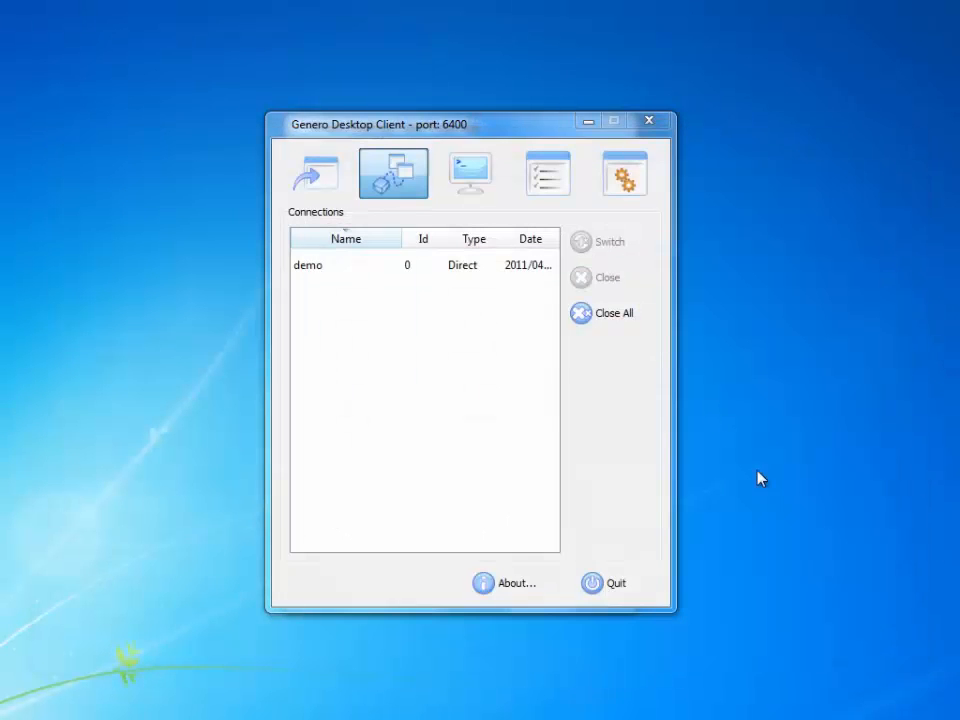
# View the two Direct to Alamo terminal sessions, then show the Preferences options.
pyautogui.click(470, 172)
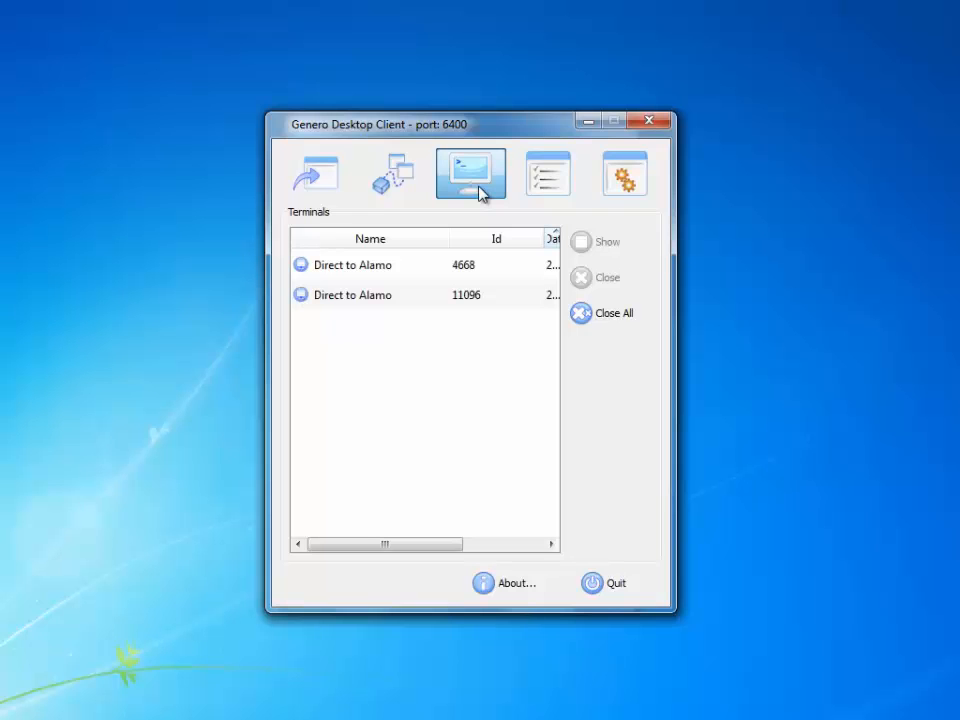
pyautogui.click(547, 173)
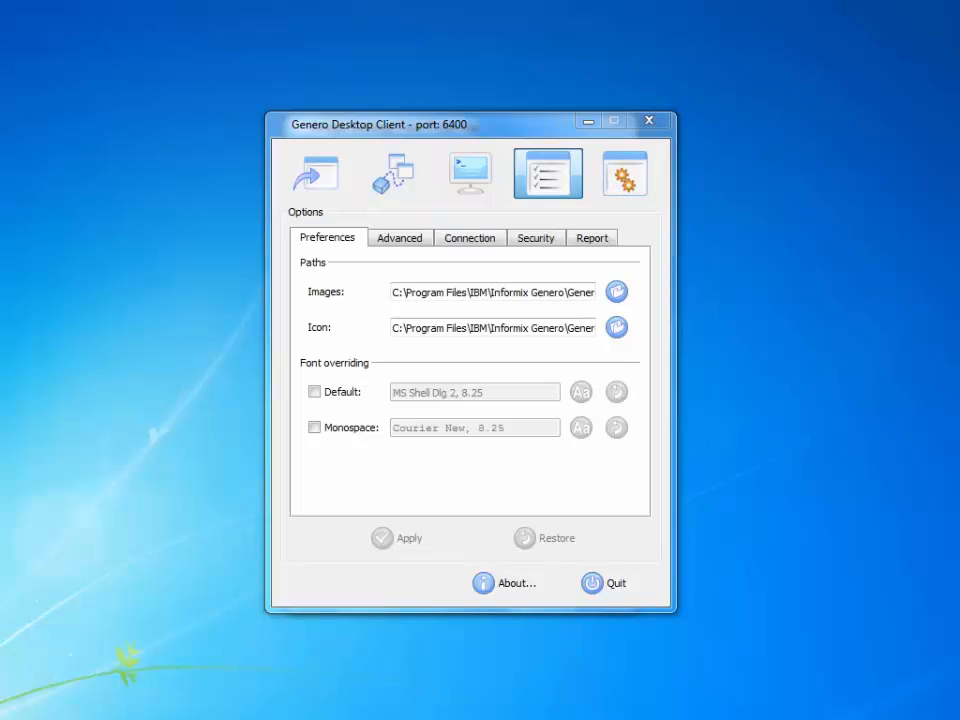
# Review the Advanced image cache settings, then the Connection proxy, retry and 120-second ping settings.
pyautogui.click(399, 237)
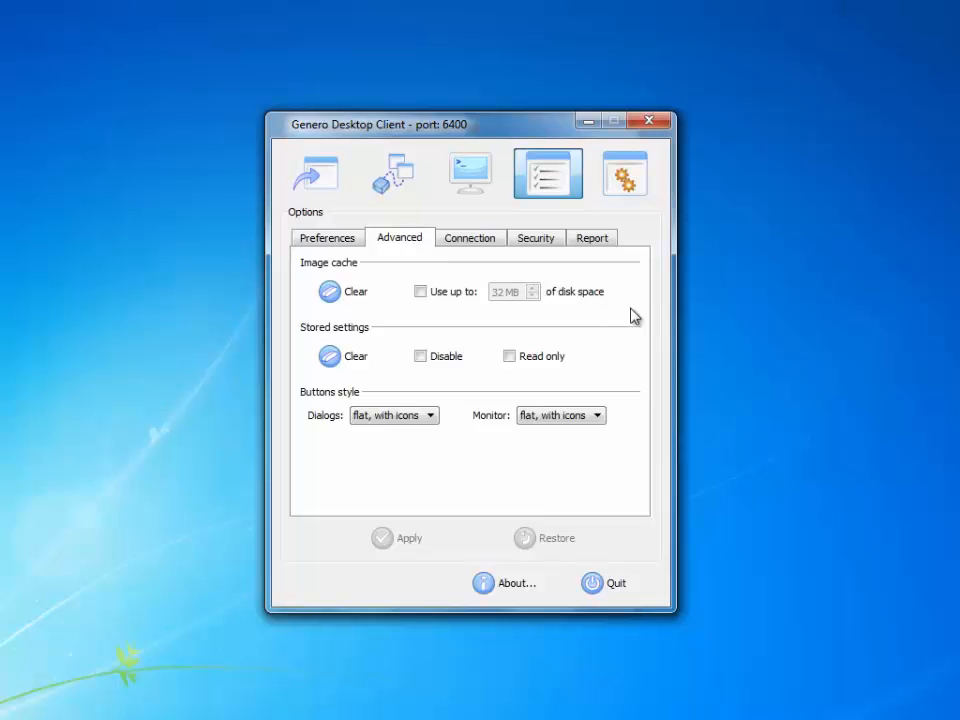
pyautogui.moveTo(634, 351)
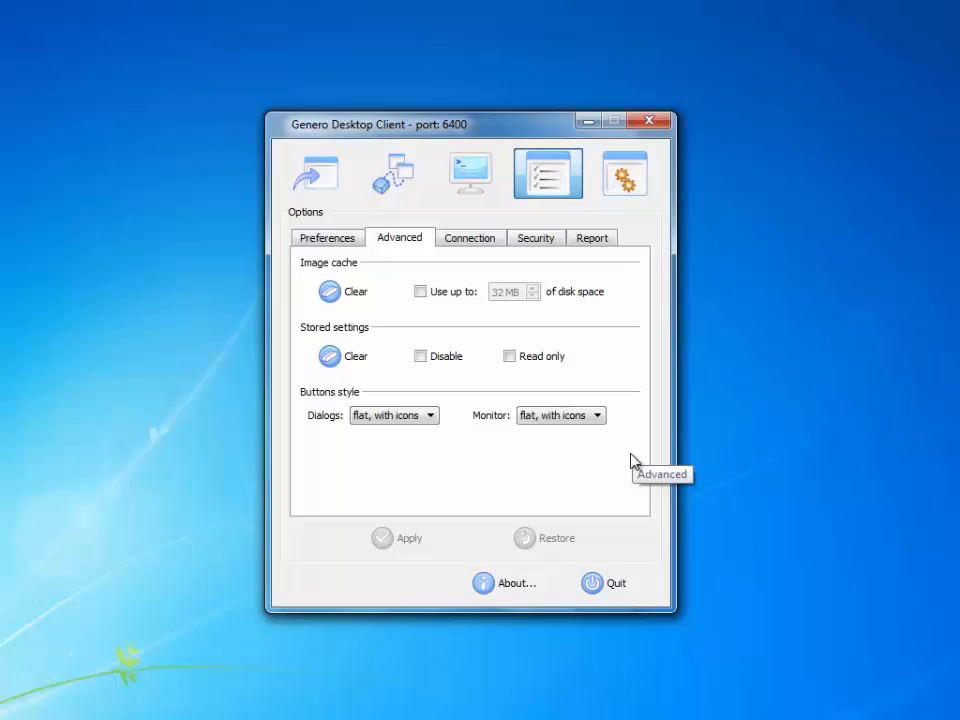
pyautogui.click(470, 237)
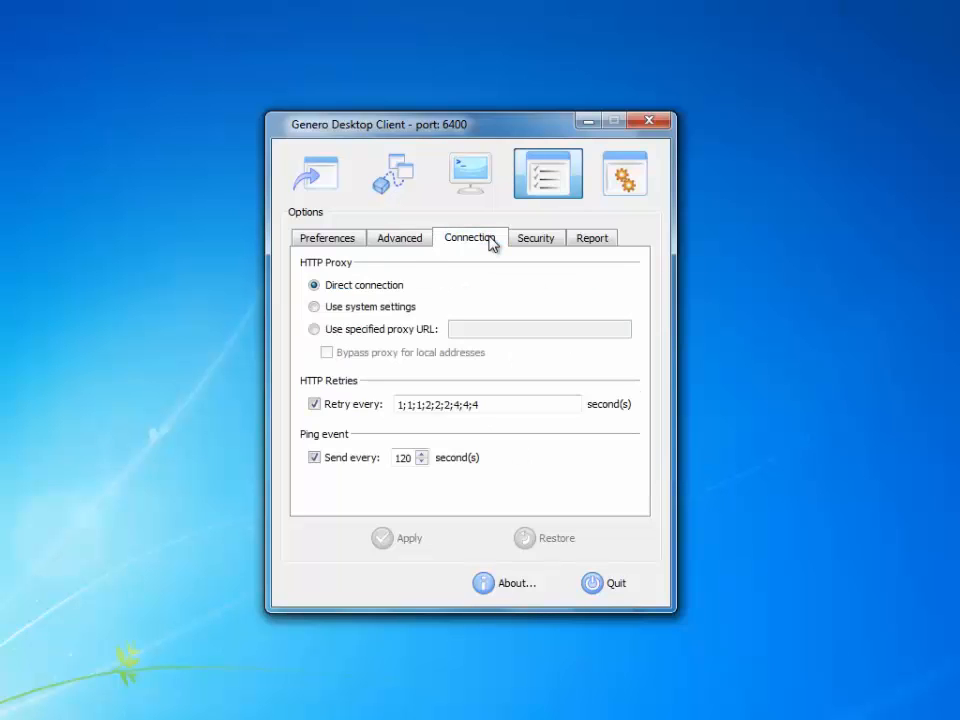
pyautogui.moveTo(630, 379)
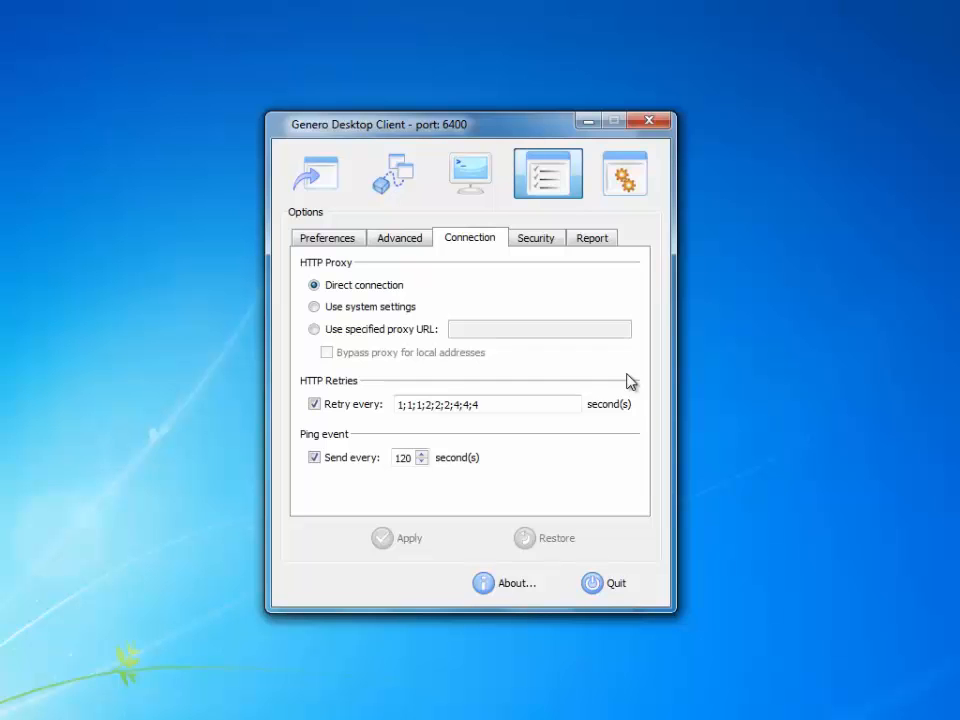
# View security level 2, then the Report settings with default printer and Helvetica 12.
pyautogui.click(536, 237)
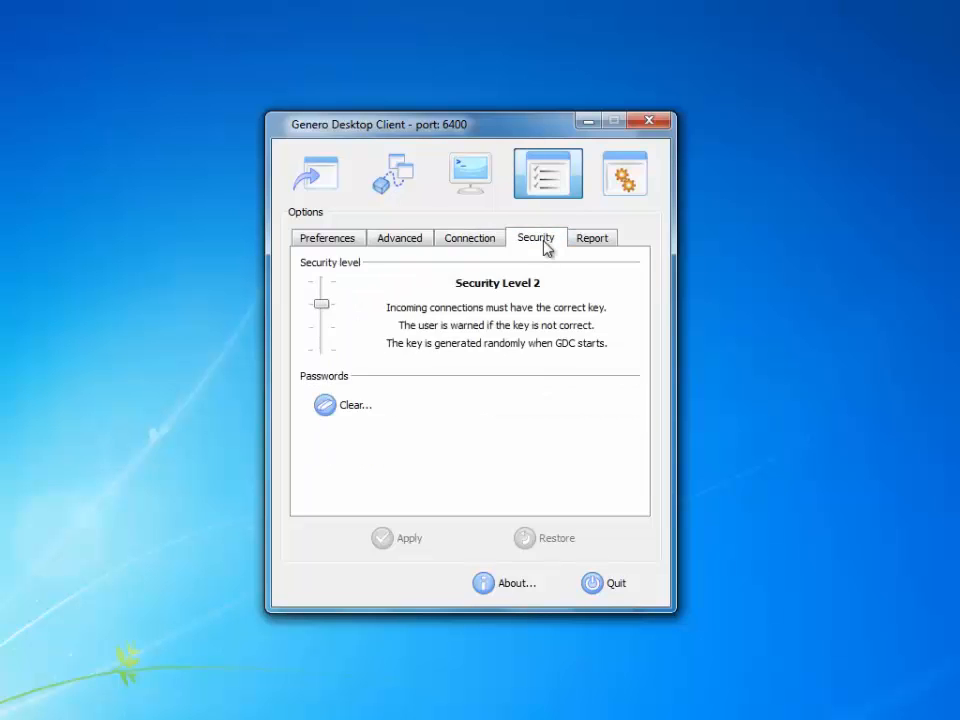
pyautogui.moveTo(580, 350)
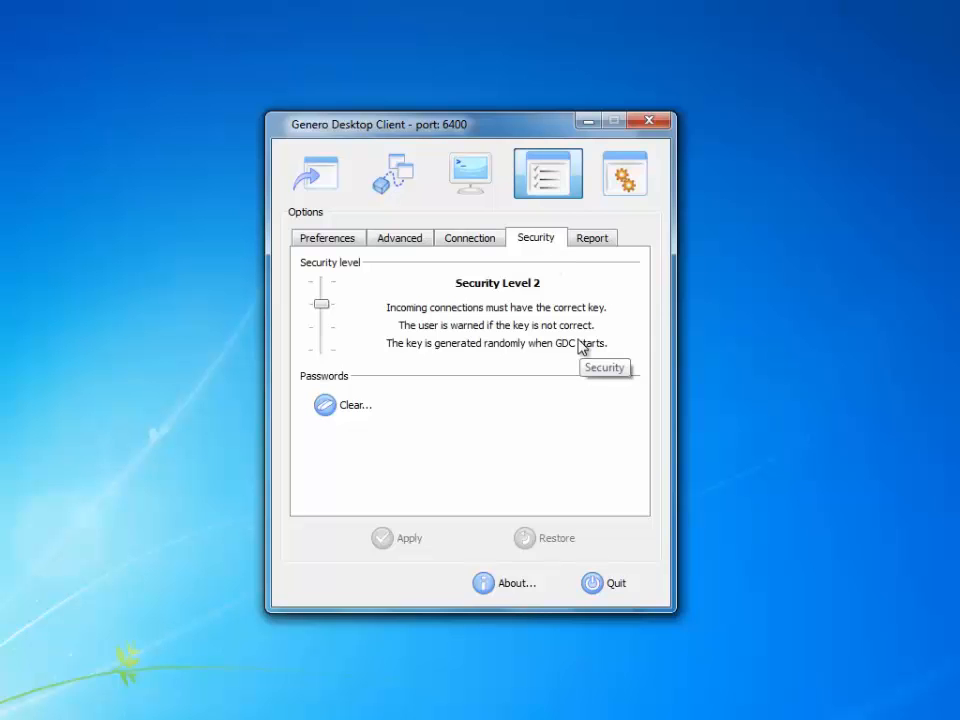
pyautogui.moveTo(603, 248)
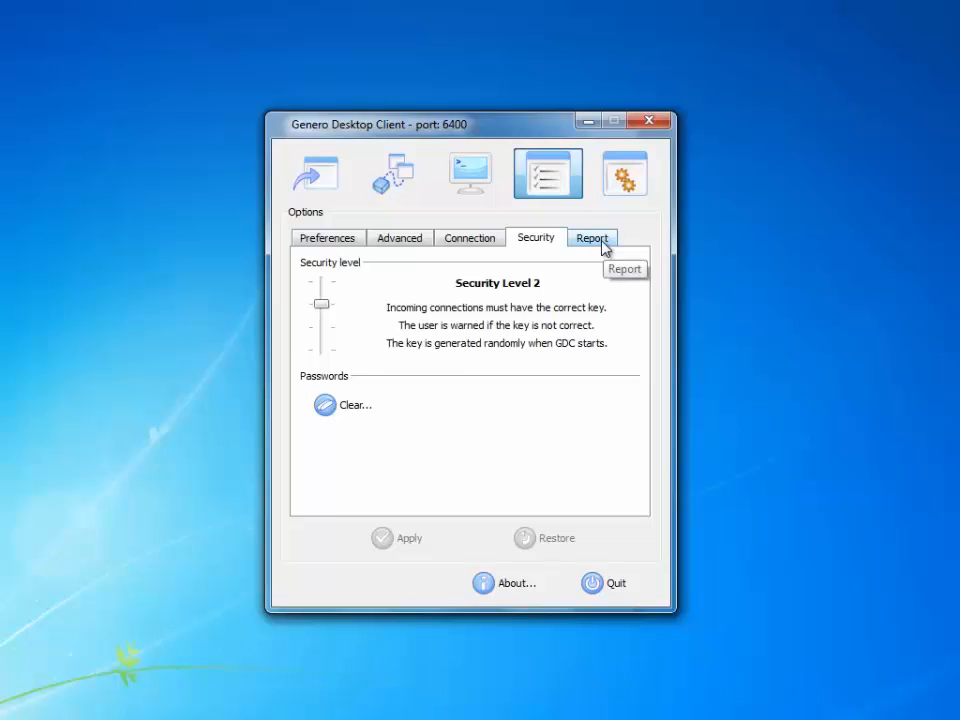
pyautogui.click(592, 237)
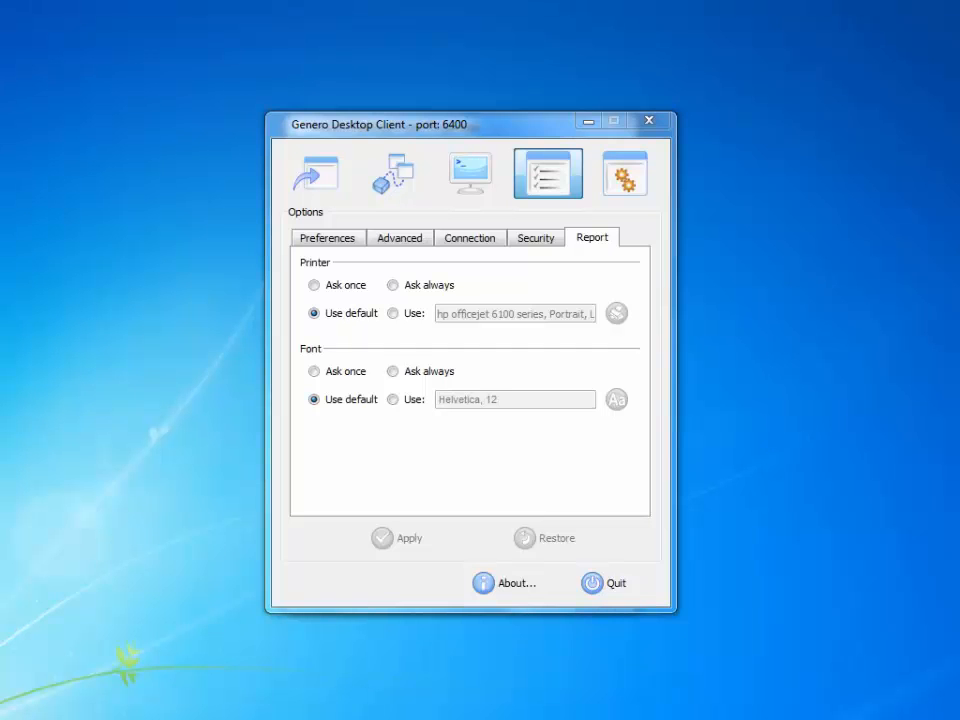
# View the Debug logging settings, then return to the Shortcuts list.
pyautogui.click(623, 172)
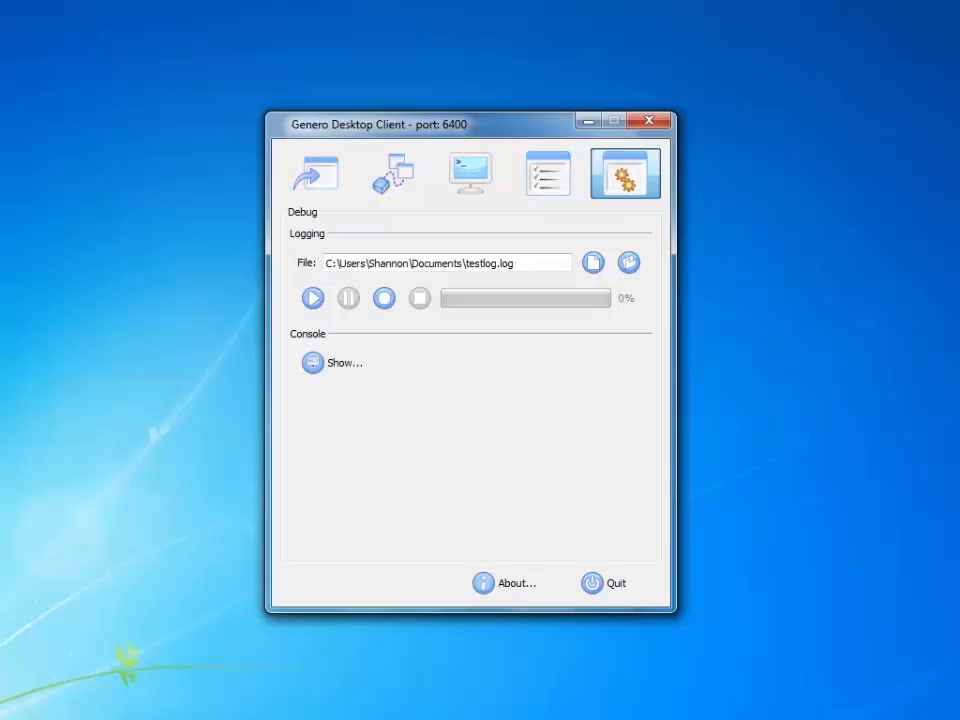
pyautogui.click(315, 172)
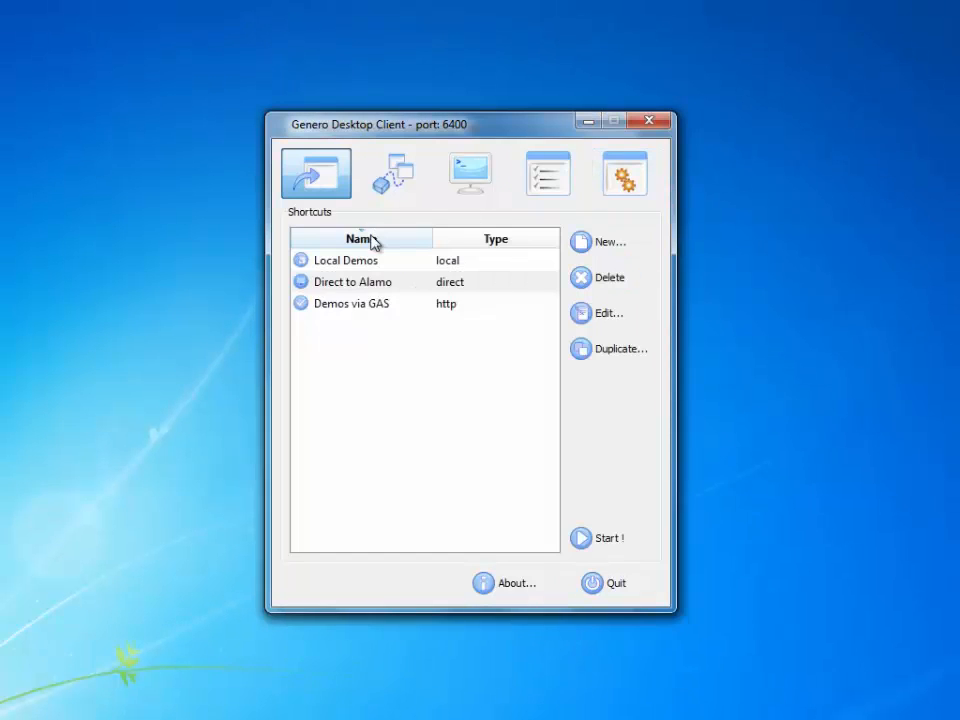